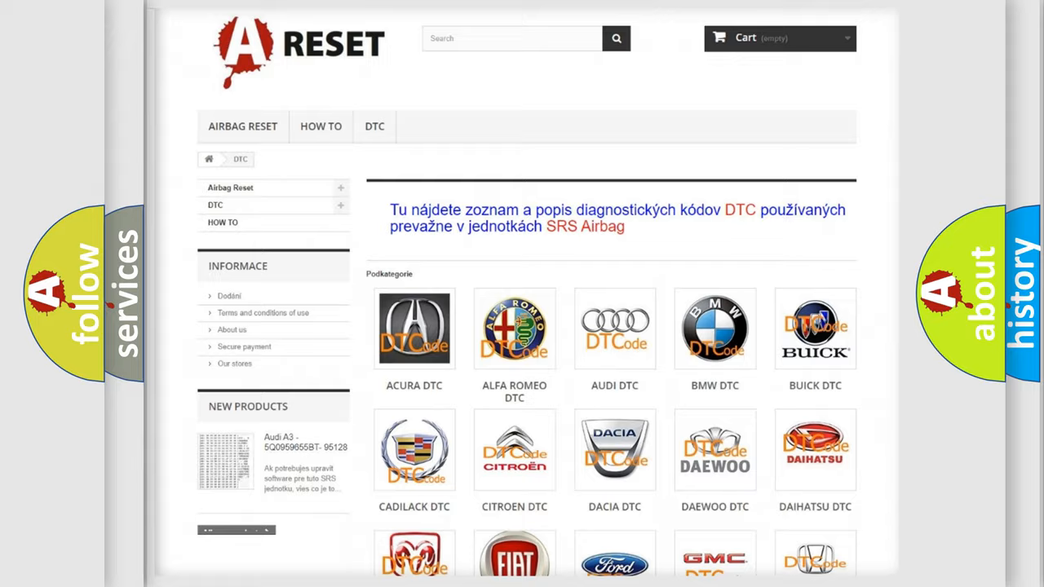
scroll(down, 3)
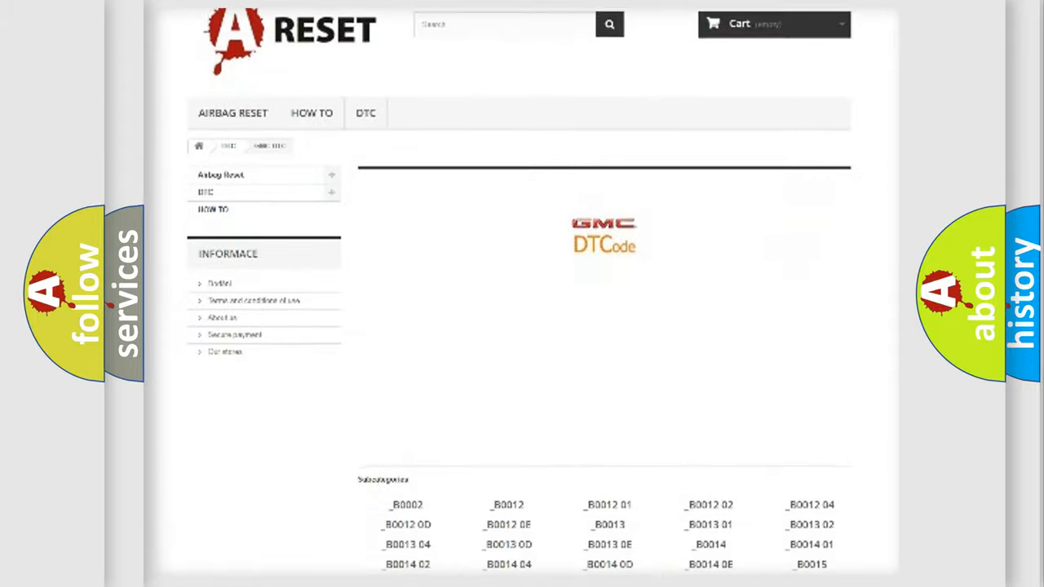
scroll(down, 3)
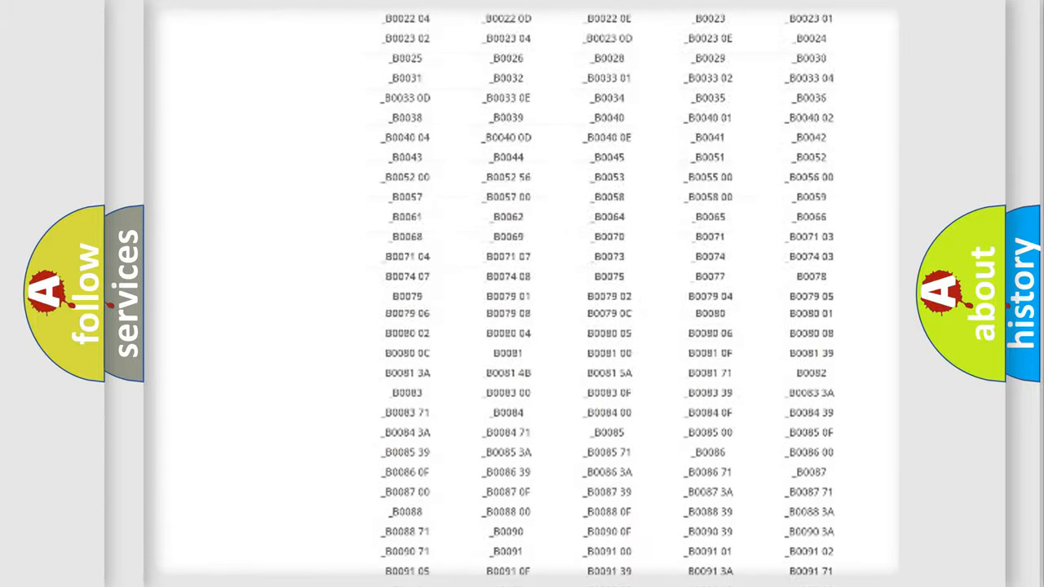
scroll(up, 3)
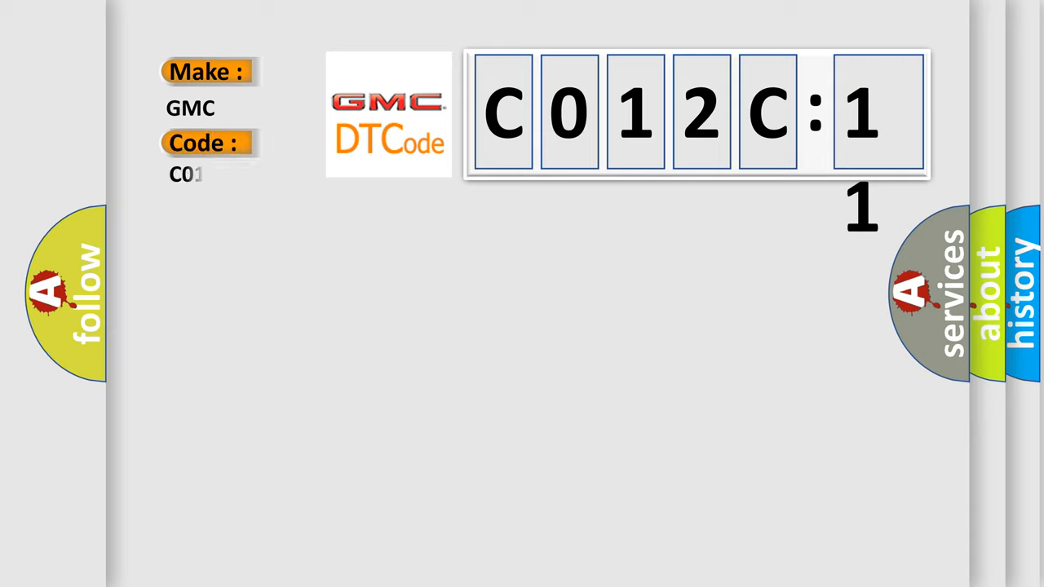
text(012C11)
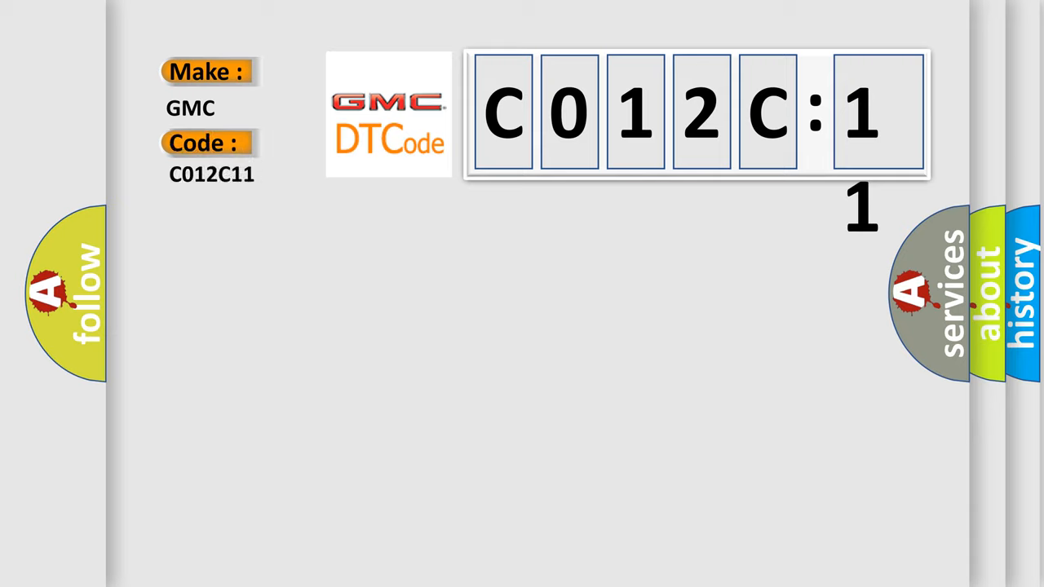